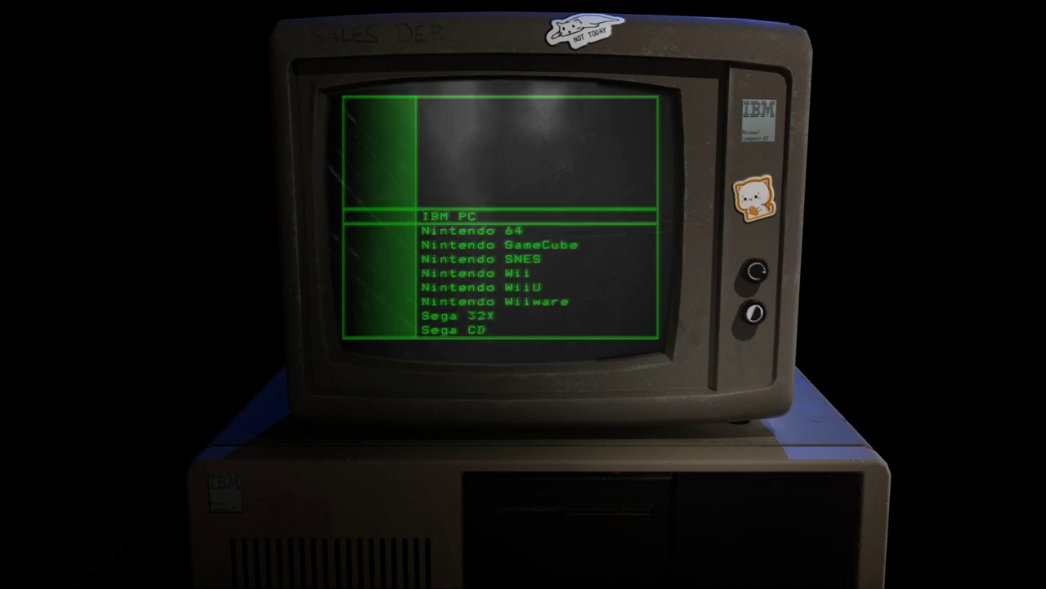
Pick IBM PC and scroll its game list down to Quake I.
click(448, 215)
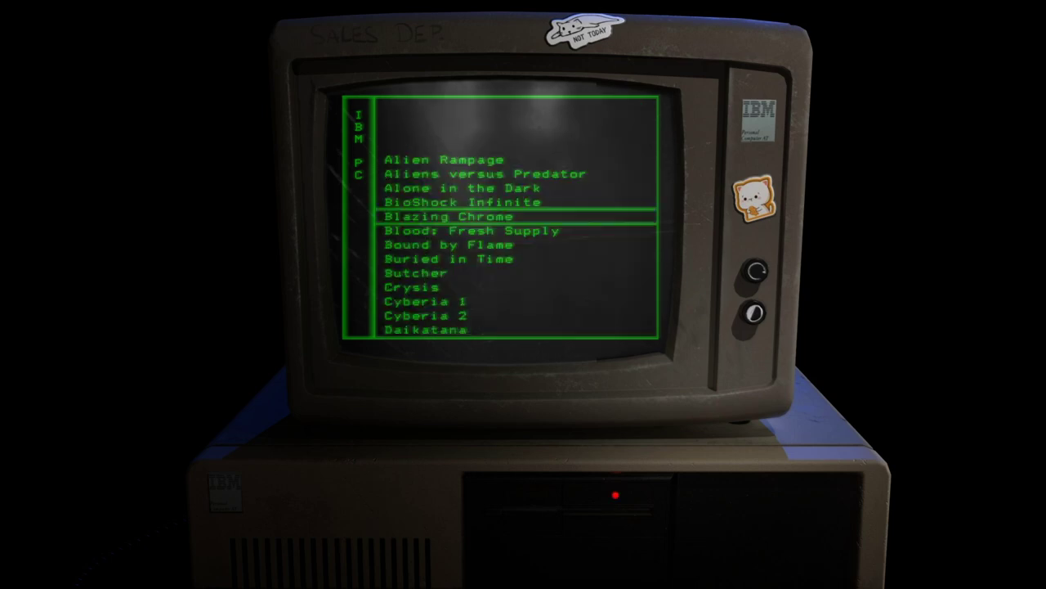
scroll(down, 3)
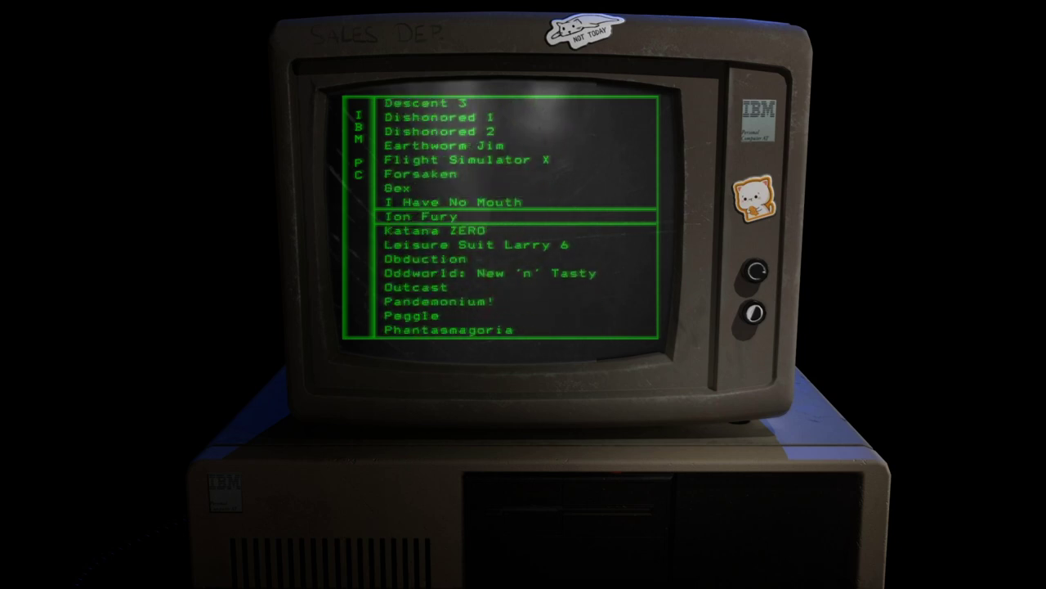
scroll(down, 3)
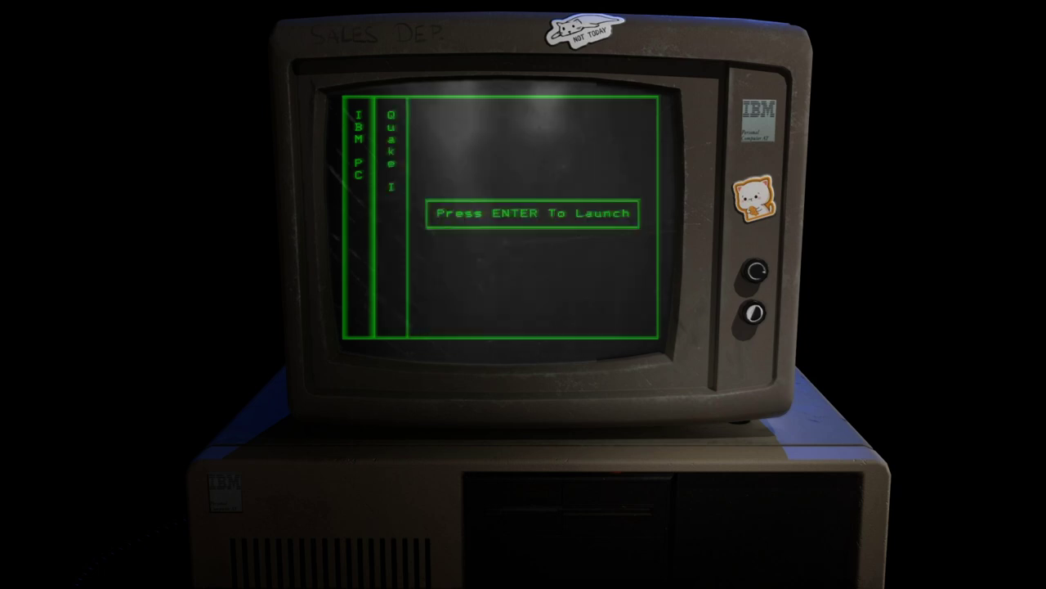
Launch Quake I, then exit back to the IBM PC game list.
key(enter)
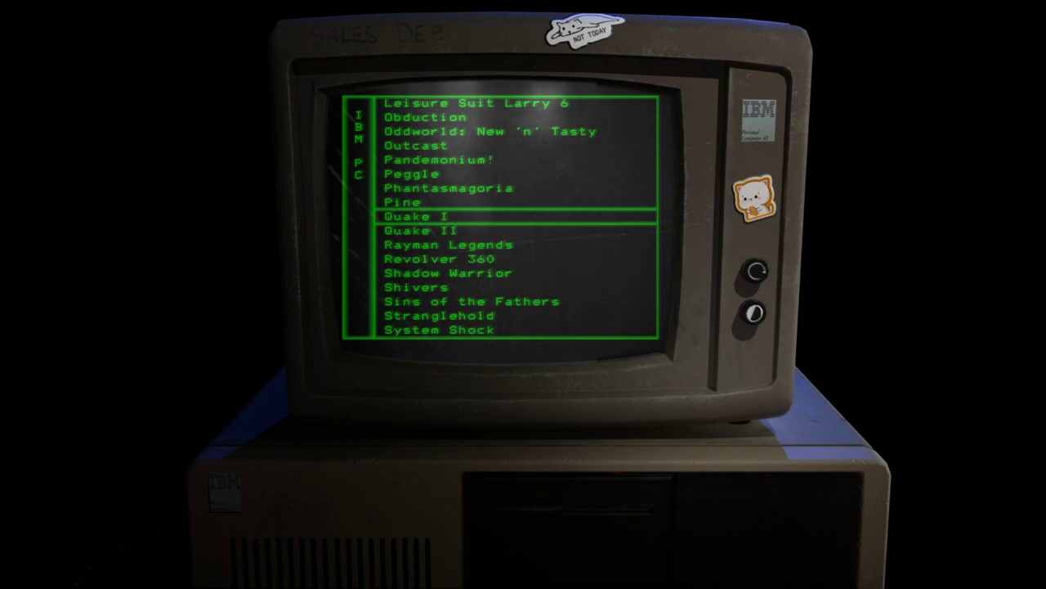
scroll(down, 3)
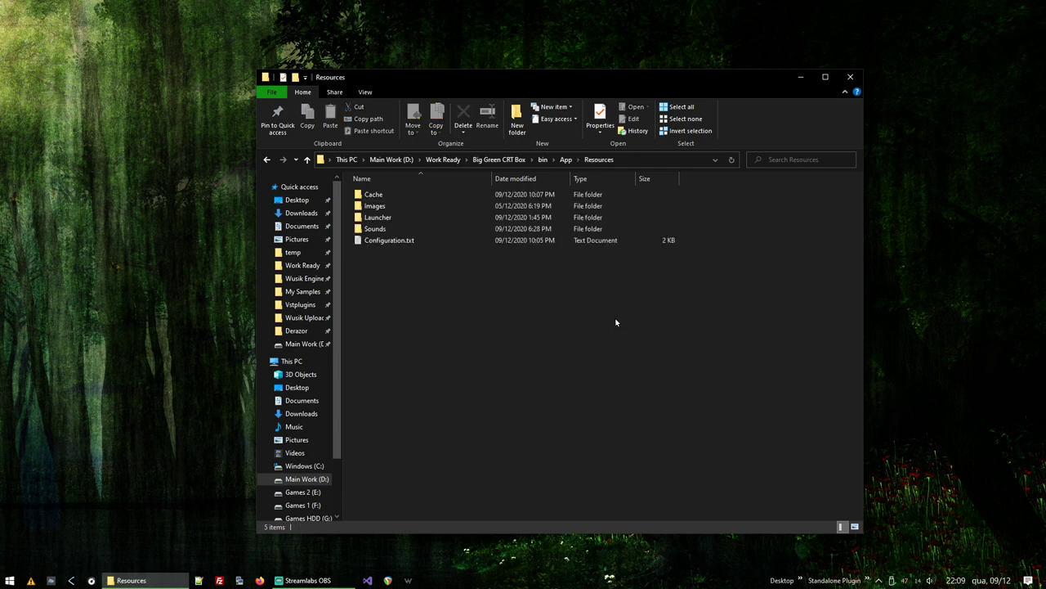
Permanently delete the Cache folder, then reopen Resources from the App folder.
click(462, 115)
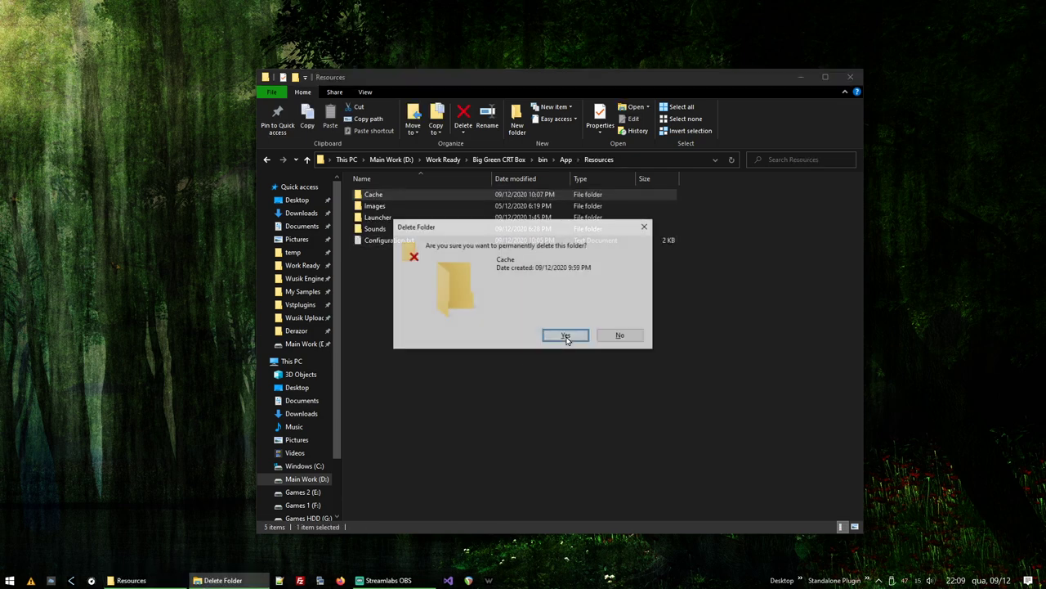
click(565, 335)
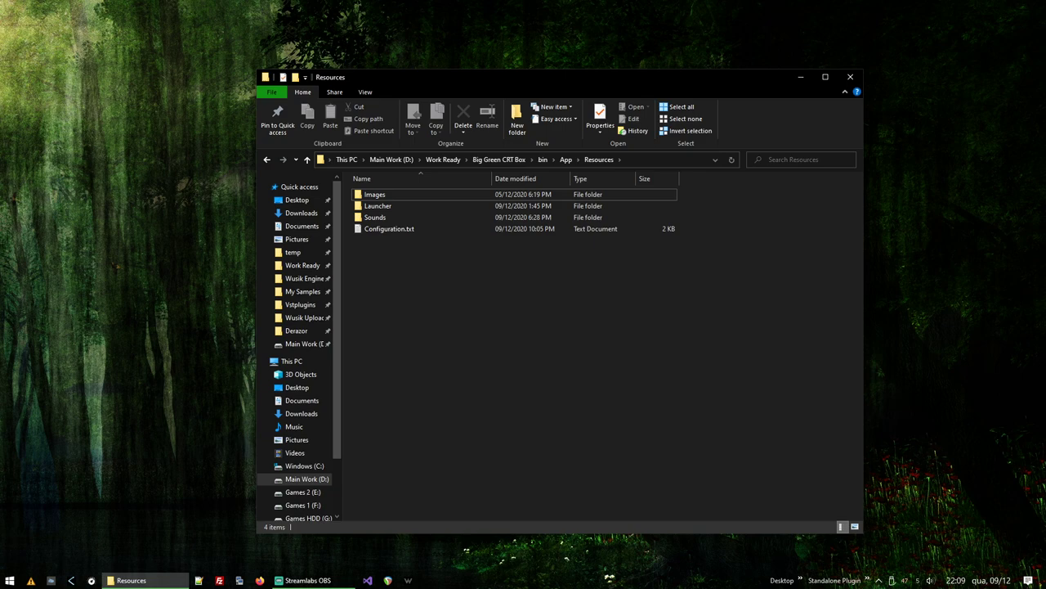
click(306, 159)
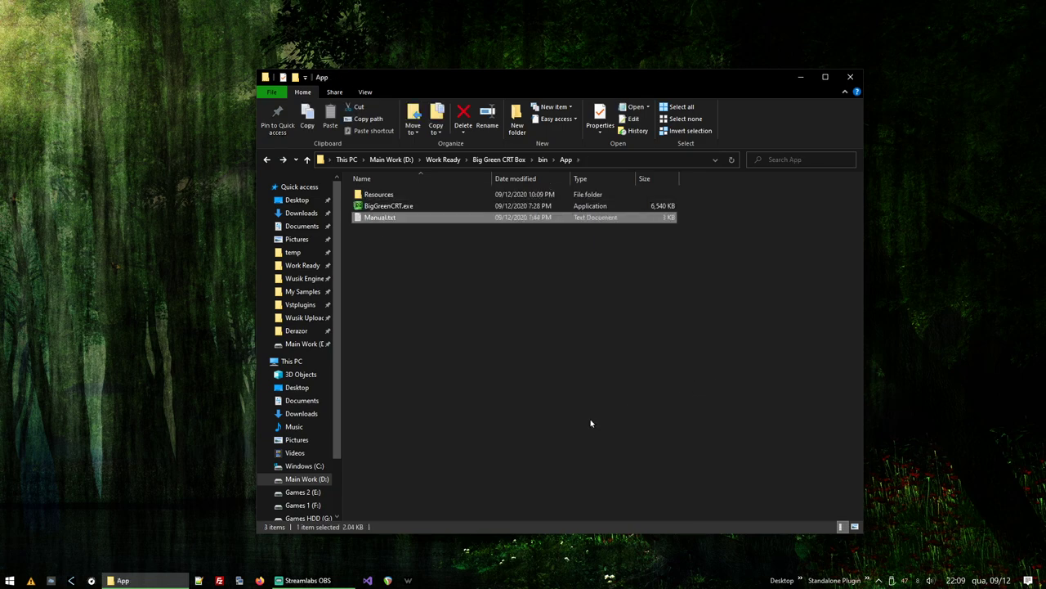
click(389, 205)
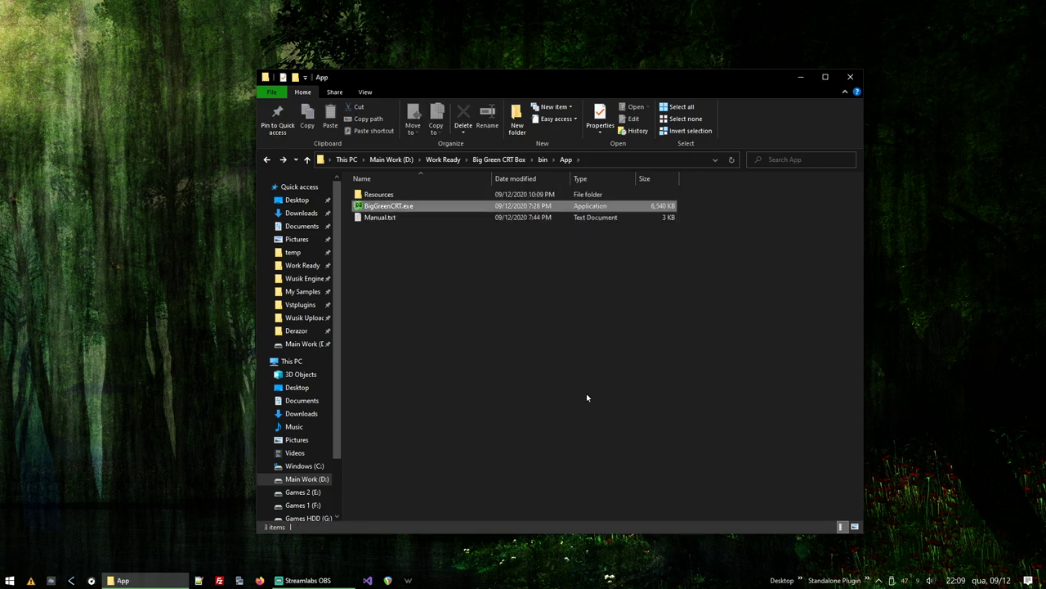
double_click(380, 217)
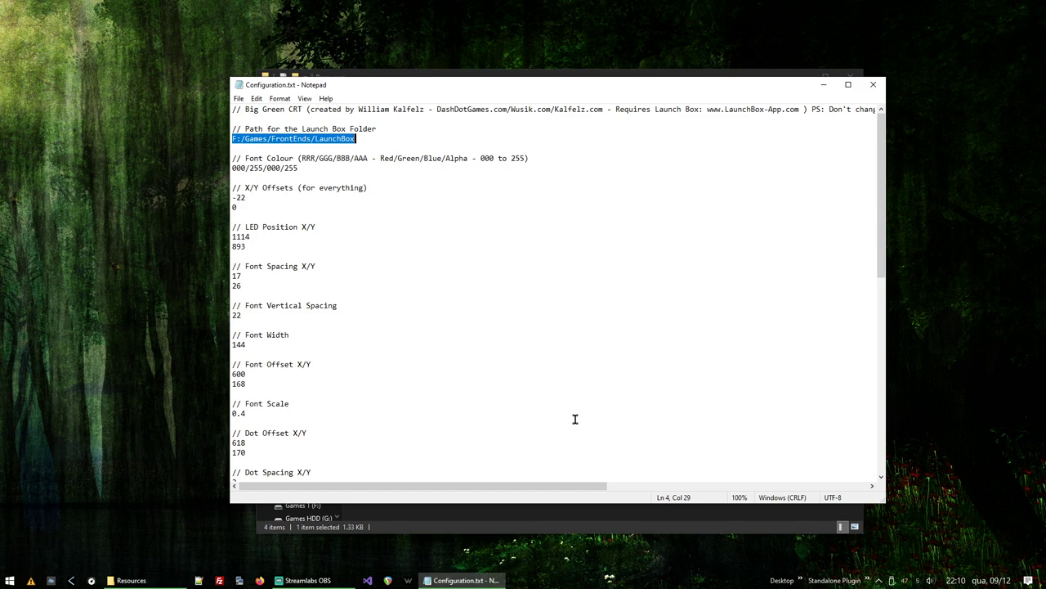
View Configuration.txt with the LaunchBox path F:/Games/FrontEnds/LaunchBox in Notepad.
click(9, 579)
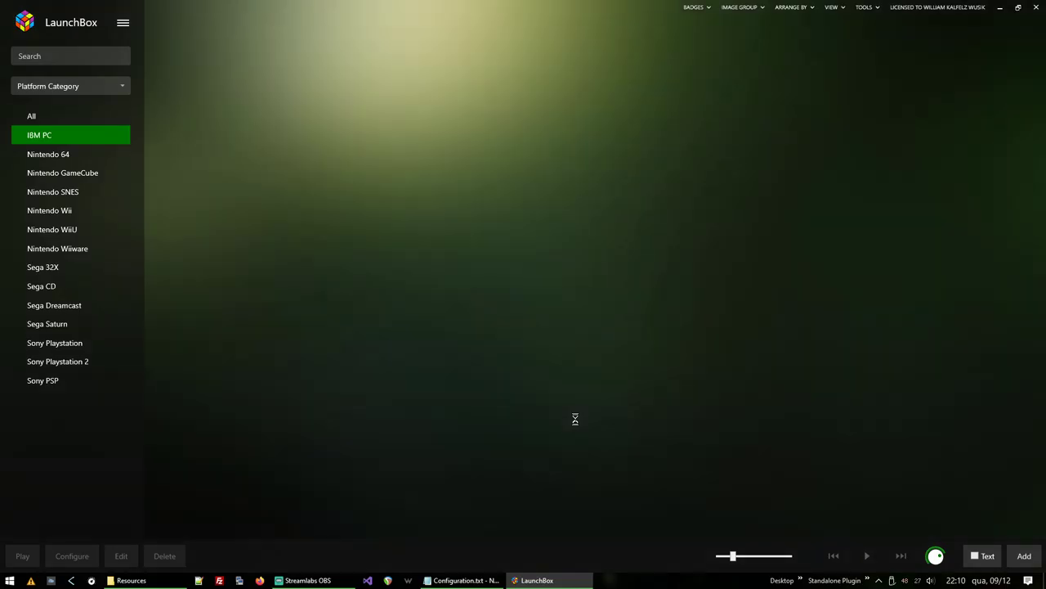
Browse LaunchBox's 51 IBM PC game covers, including Quake I, Quake II and Rayman Legends.
click(39, 134)
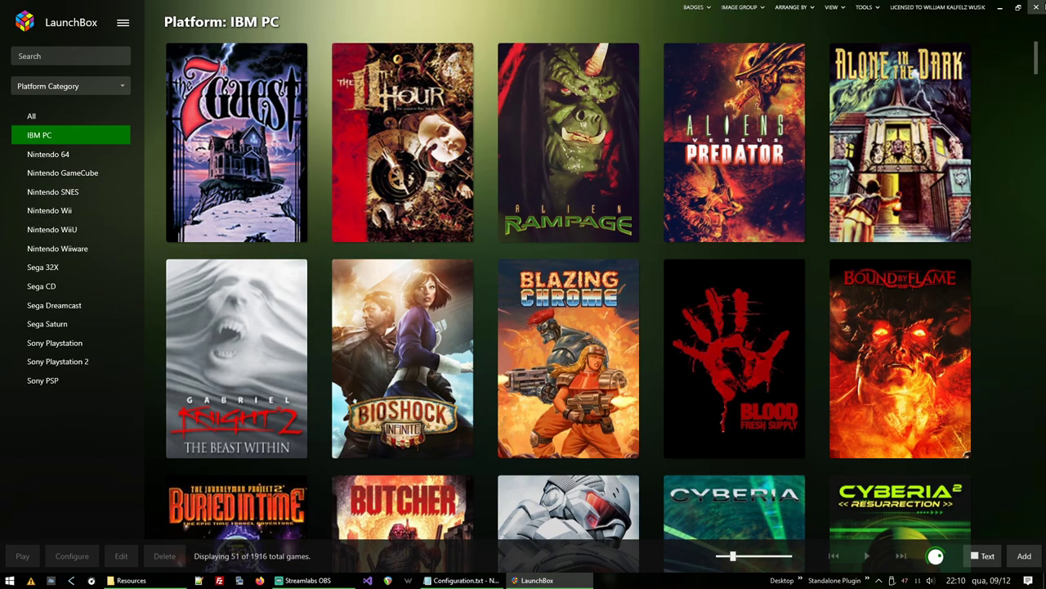
scroll(down, 3)
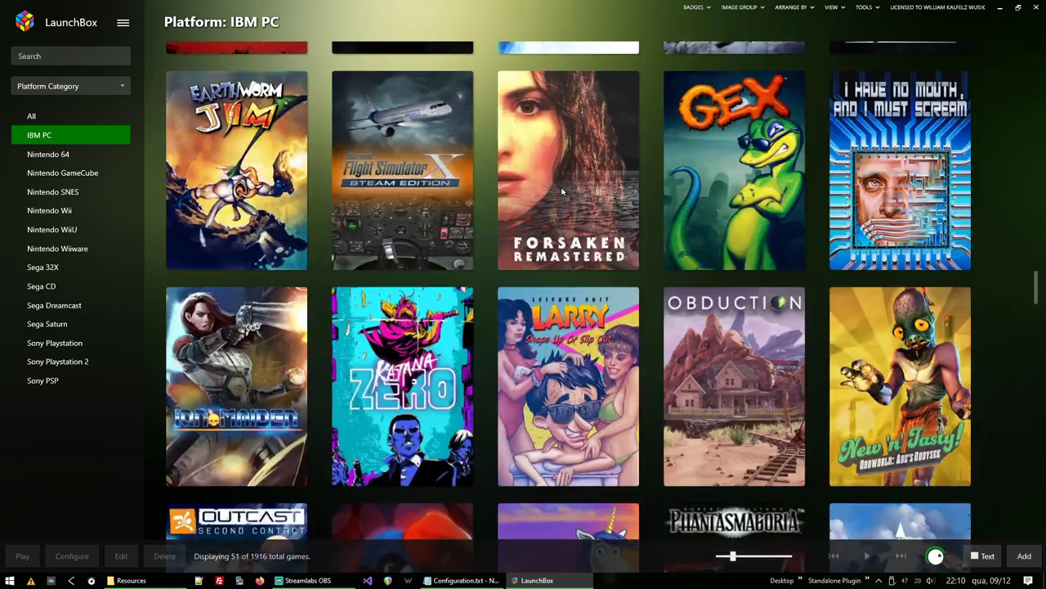
scroll(down, 3)
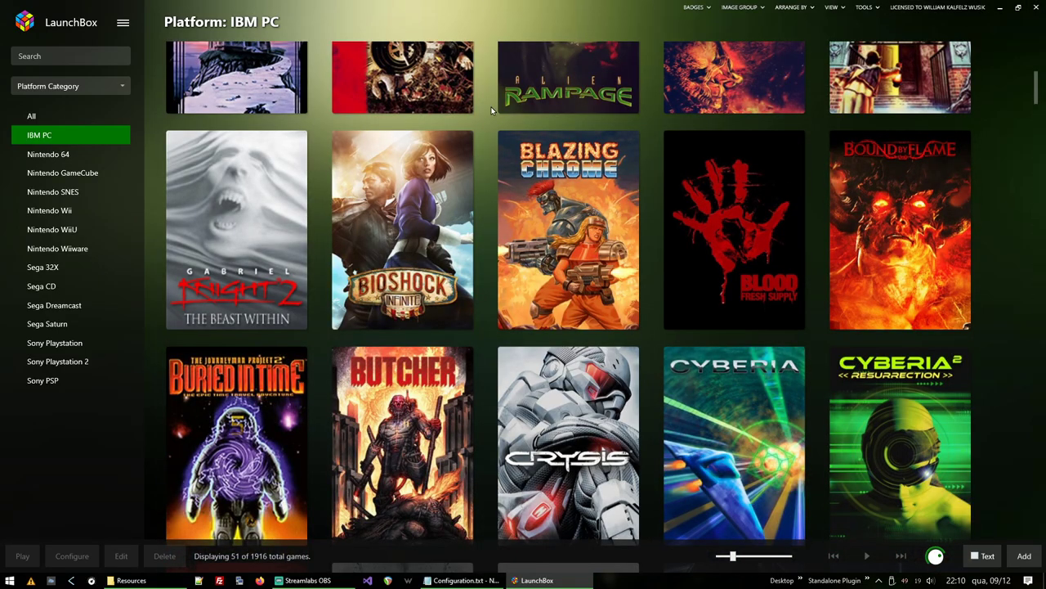
scroll(down, 3)
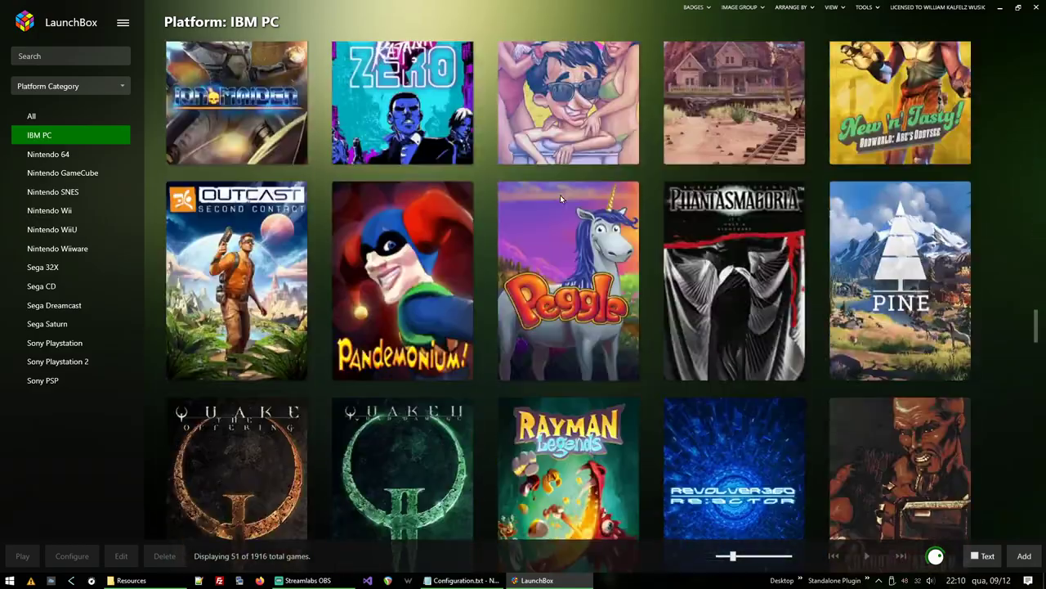
scroll(down, 3)
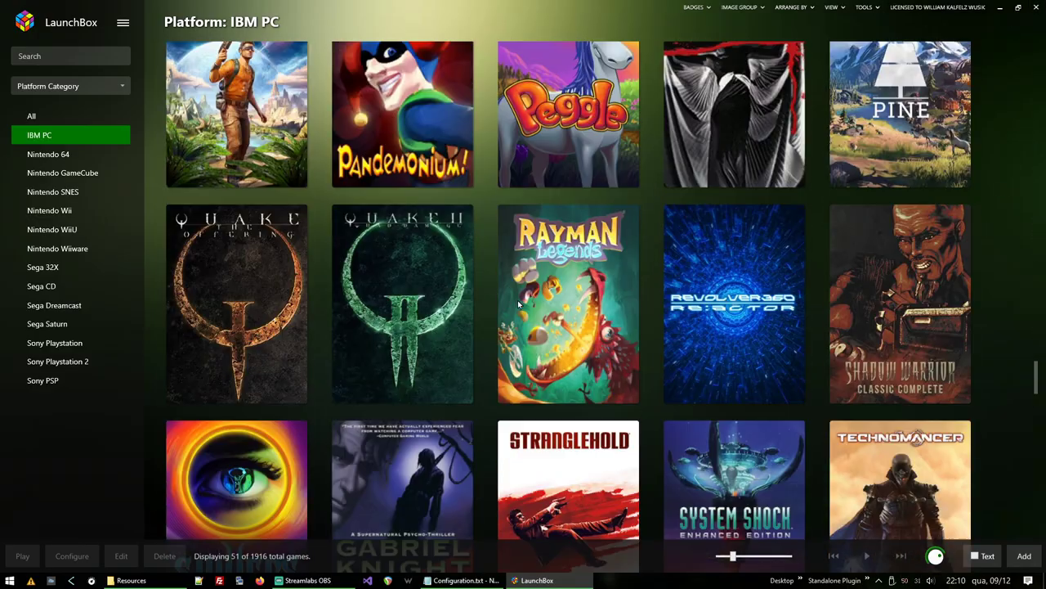
click(462, 580)
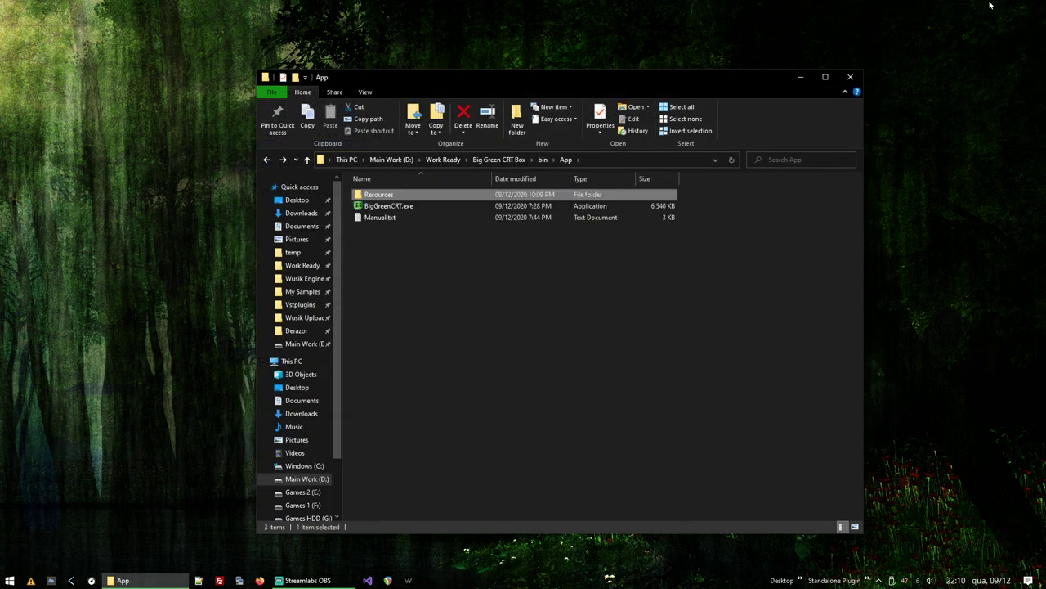
Run BigGreenCRT.exe from the App folder to restart the launcher.
click(390, 205)
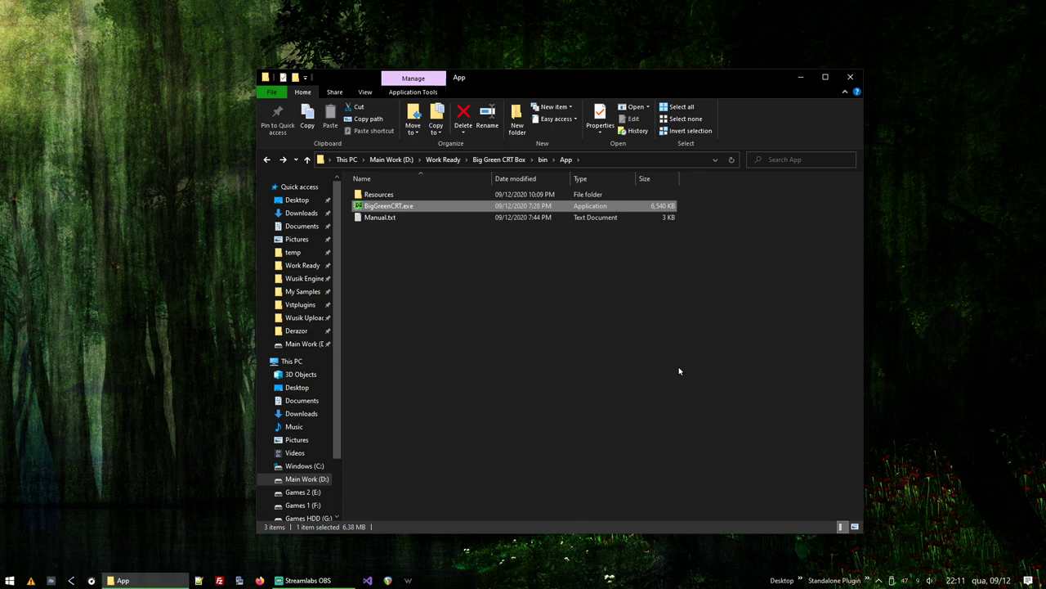
double_click(389, 206)
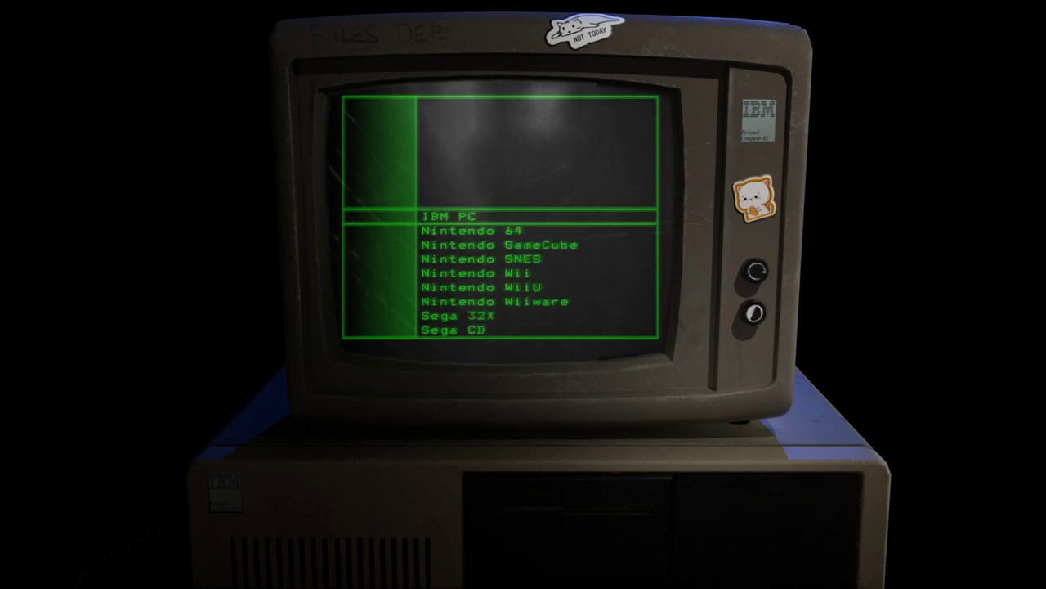
Open Nintendo GameCube's list and select Luigi's Mansion's launch screen.
click(499, 244)
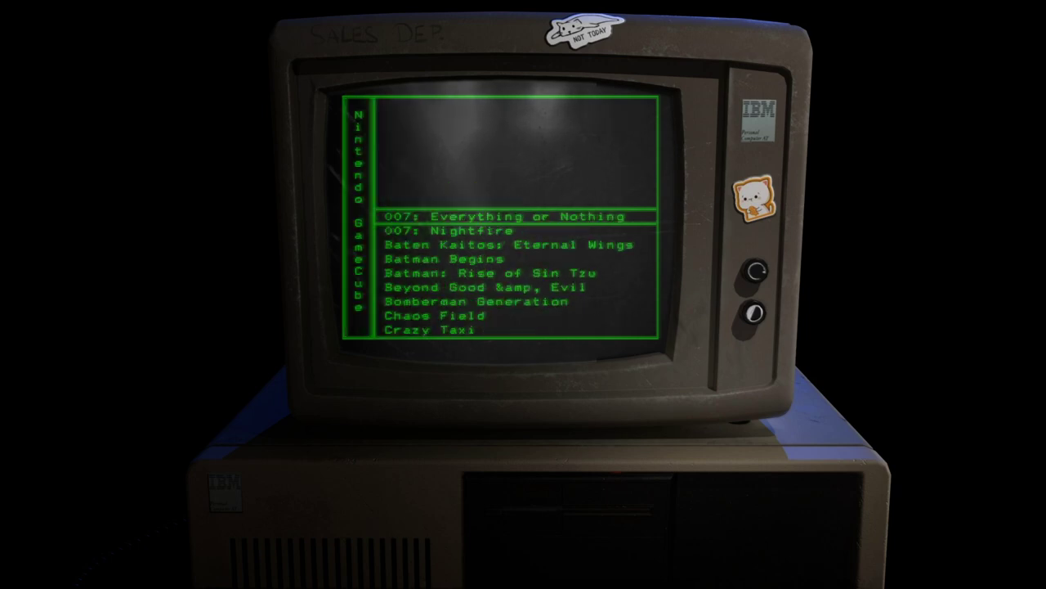
scroll(down, 3)
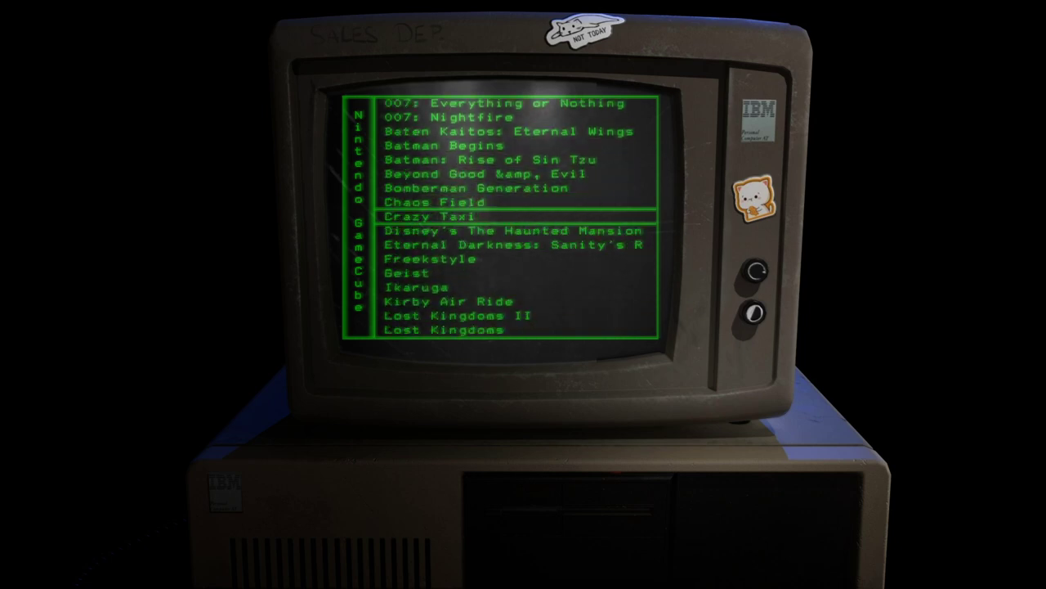
scroll(down, 3)
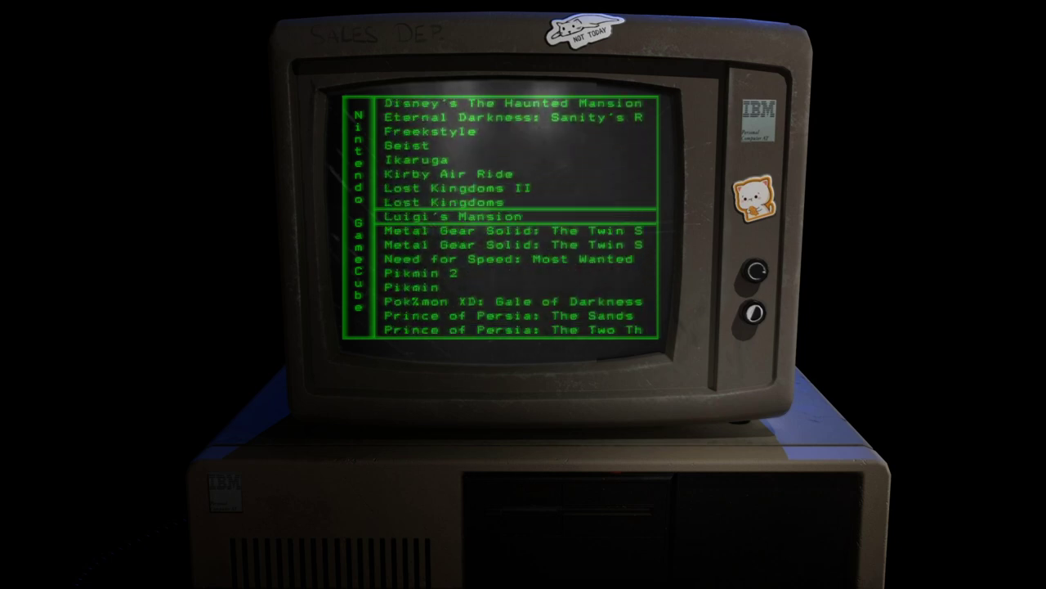
click(455, 216)
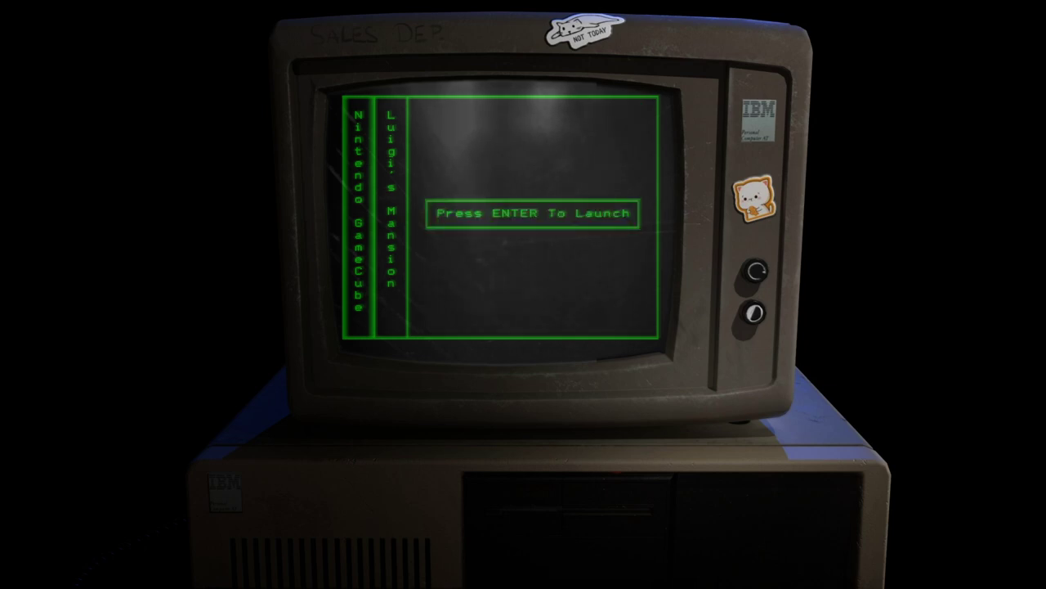
Start Luigi's Mansion from its launch screen.
key(enter)
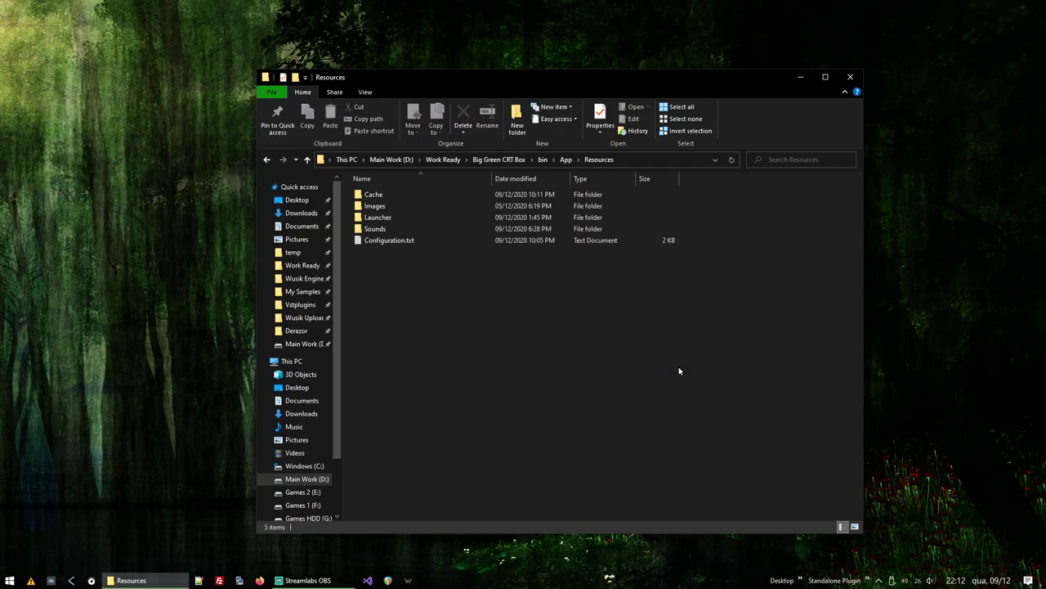
Bring Big Green CRT back showing the Luigi's Mansion launch prompt.
double_click(374, 194)
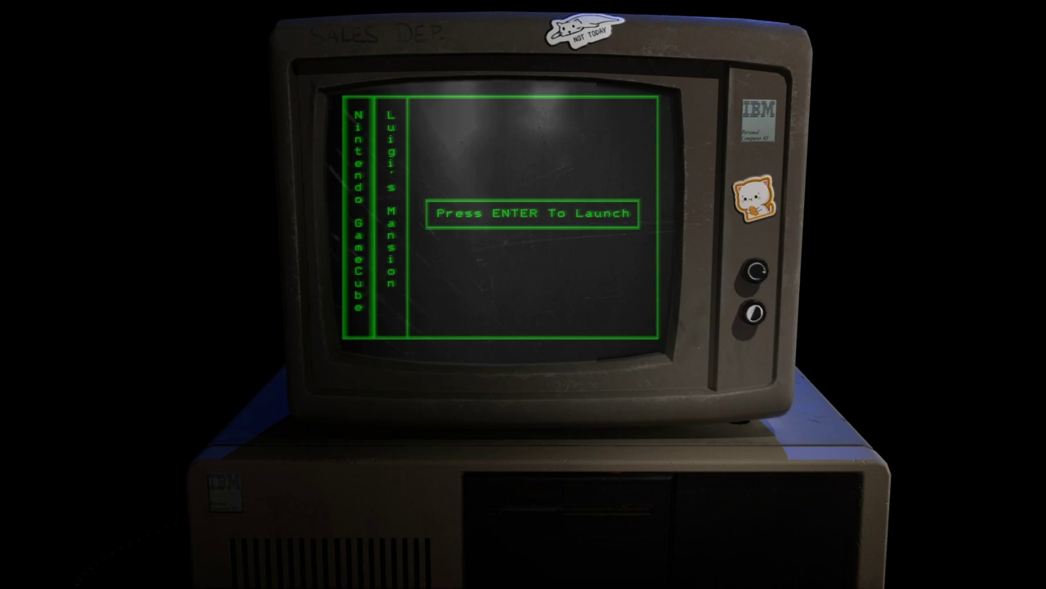
Leave the Luigi's Mansion launch prompt for the GameCube game list.
key(enter)
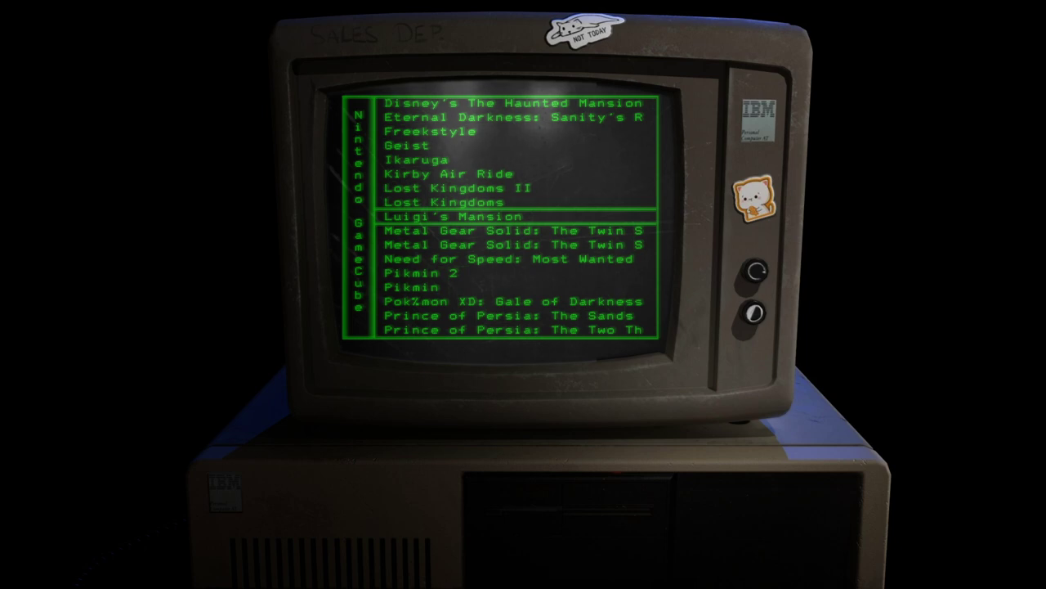
Scroll through the GameCube and IBM PC game lists, then return to the platforms.
scroll(down, 3)
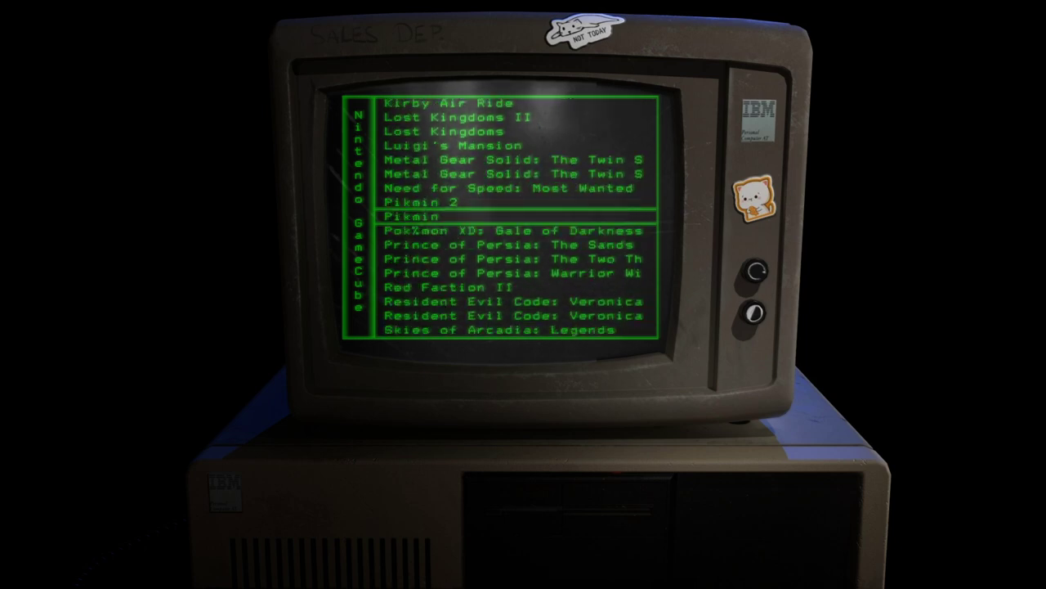
scroll(down, 3)
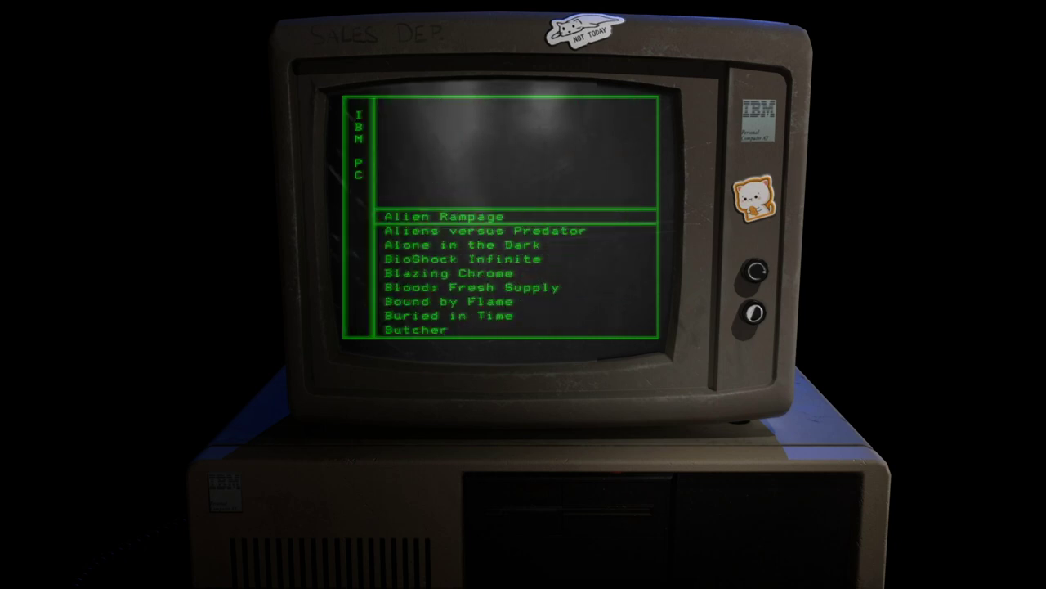
scroll(down, 3)
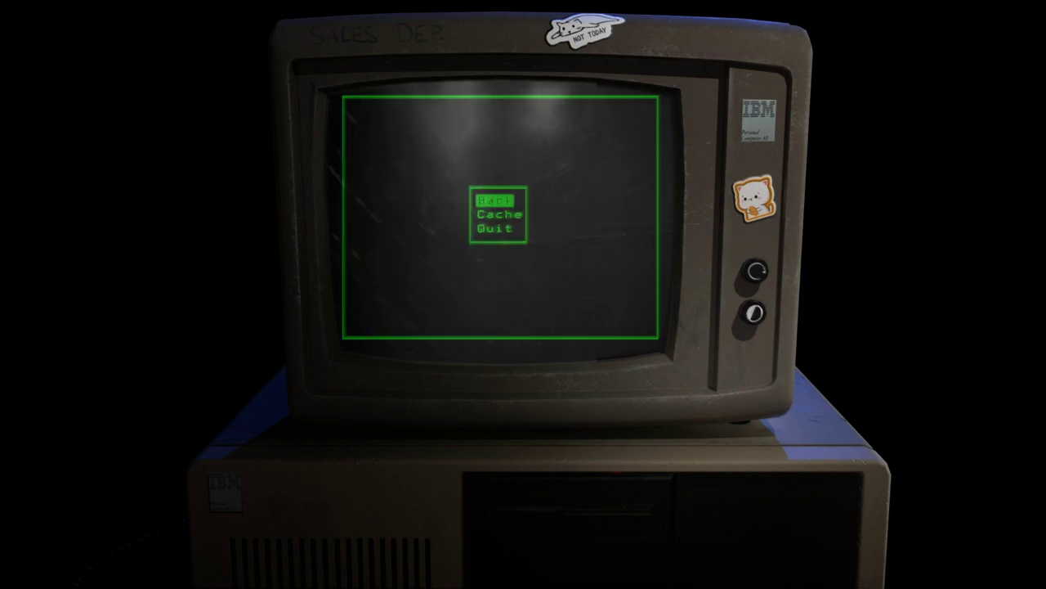
click(498, 214)
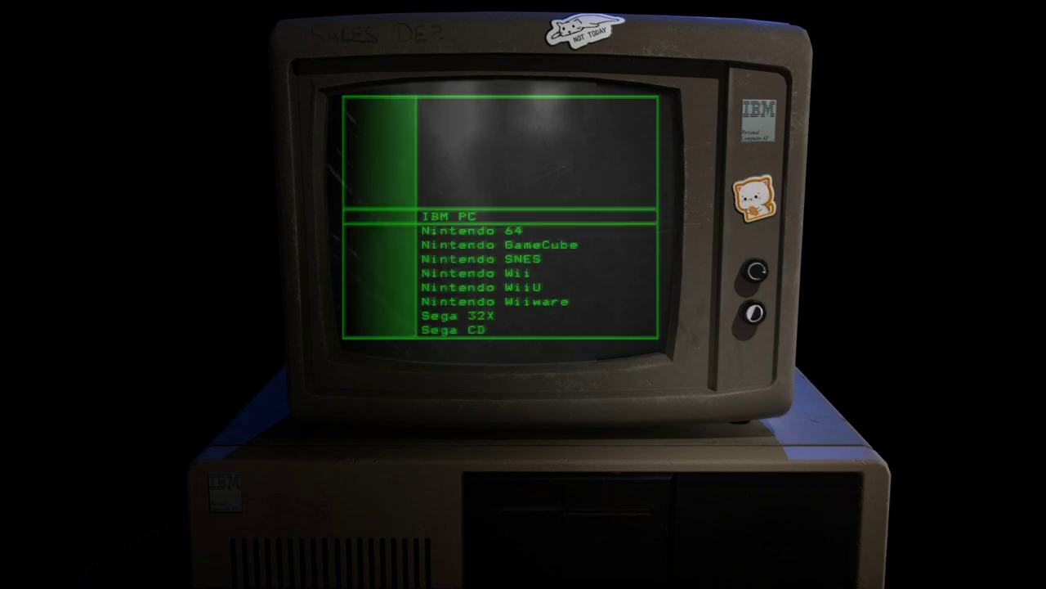
Choose Back to exit Big Green CRT into the Work Ready folder.
click(449, 216)
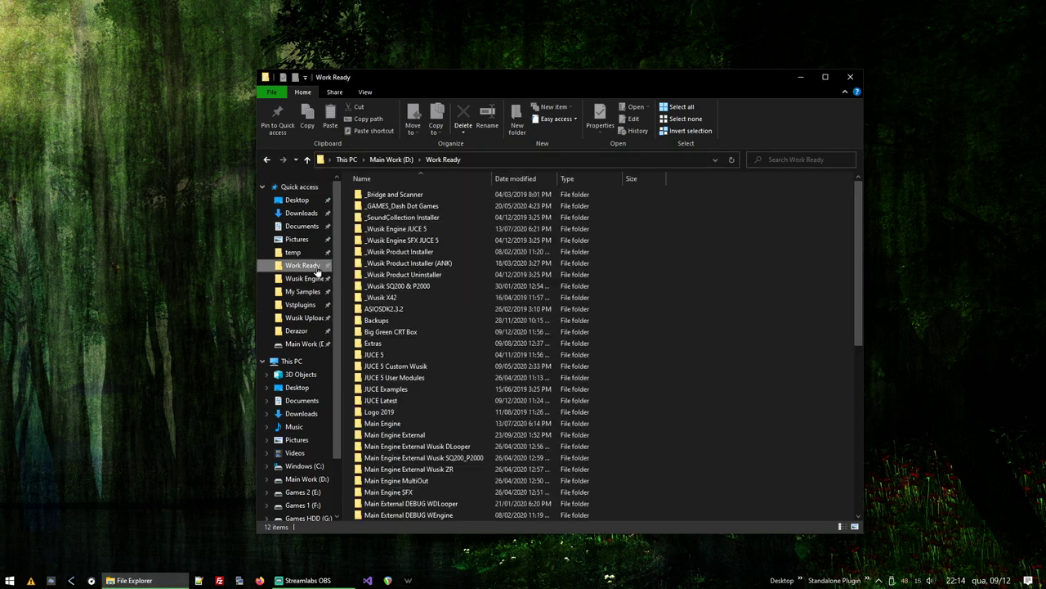
Open Configuration.txt in Notepad and scroll through its pictures folder settings.
double_click(391, 331)
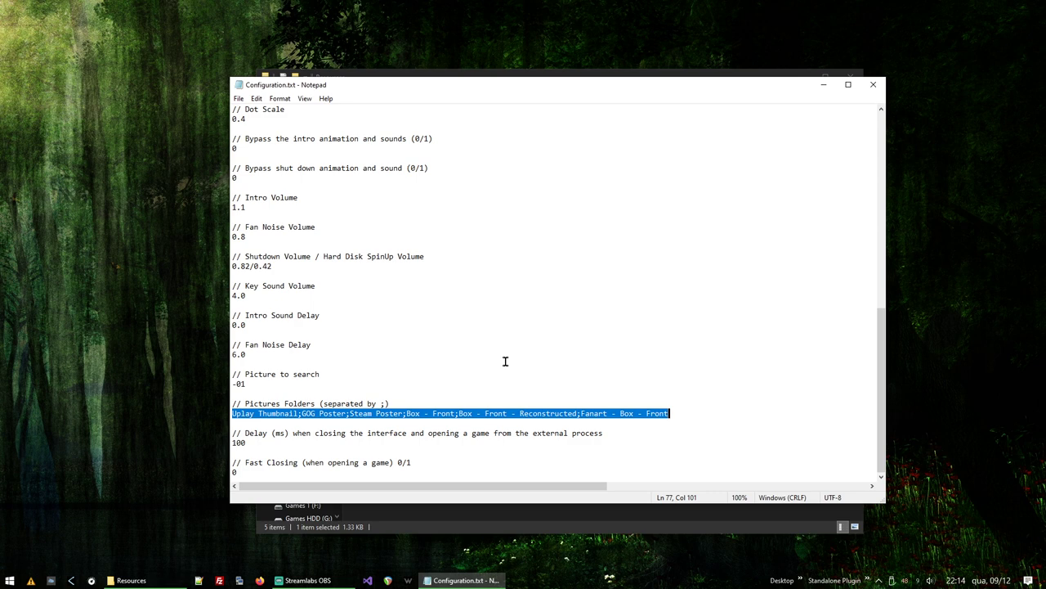
mouse_move(619, 328)
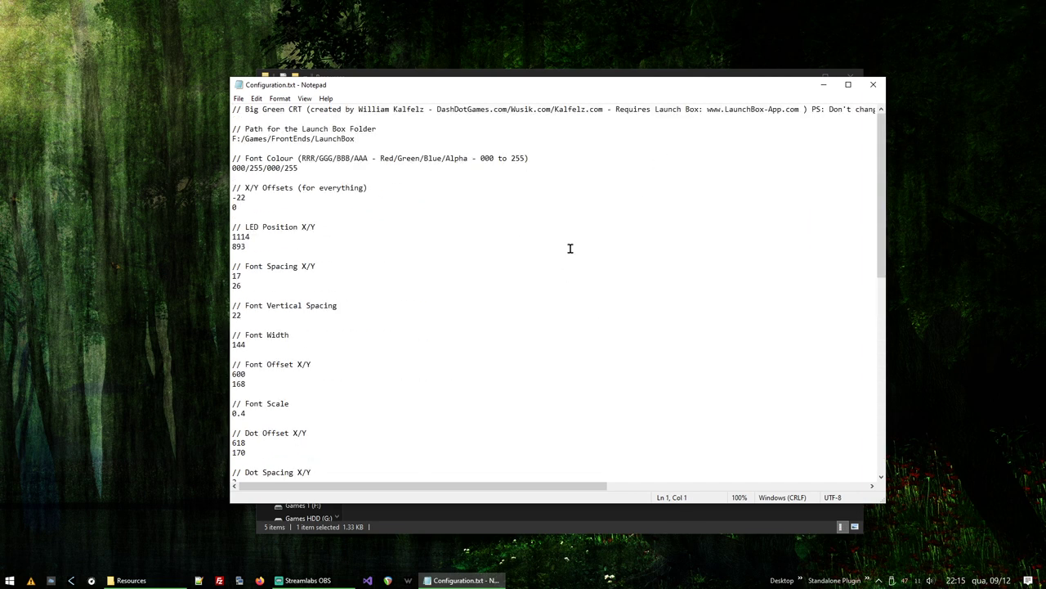
scroll(down, 3)
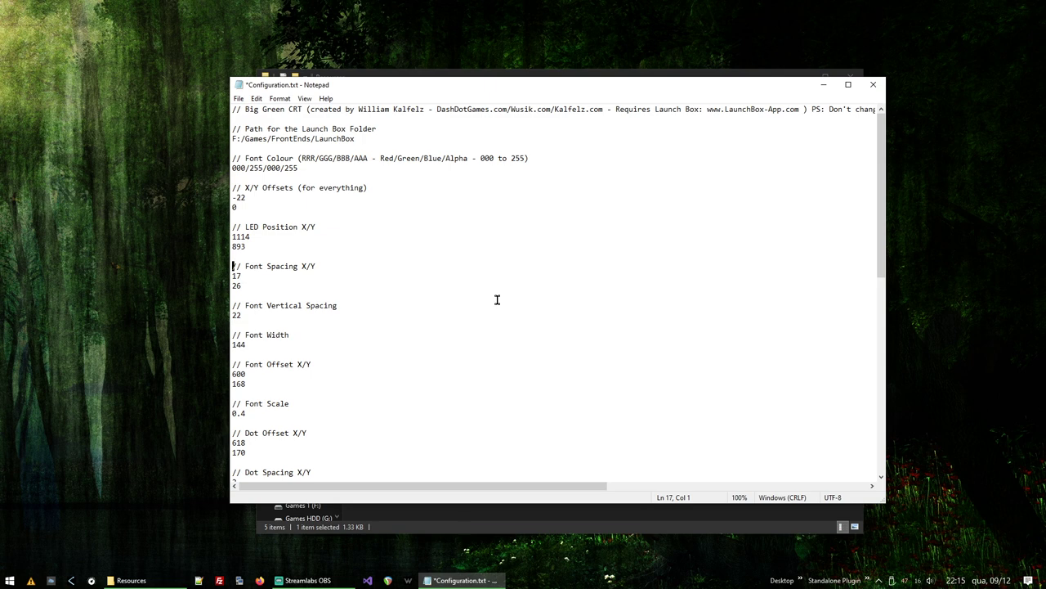
Close Configuration.txt keeping changes, then relaunch BigGreenCRT.exe from the App folder.
click(130, 579)
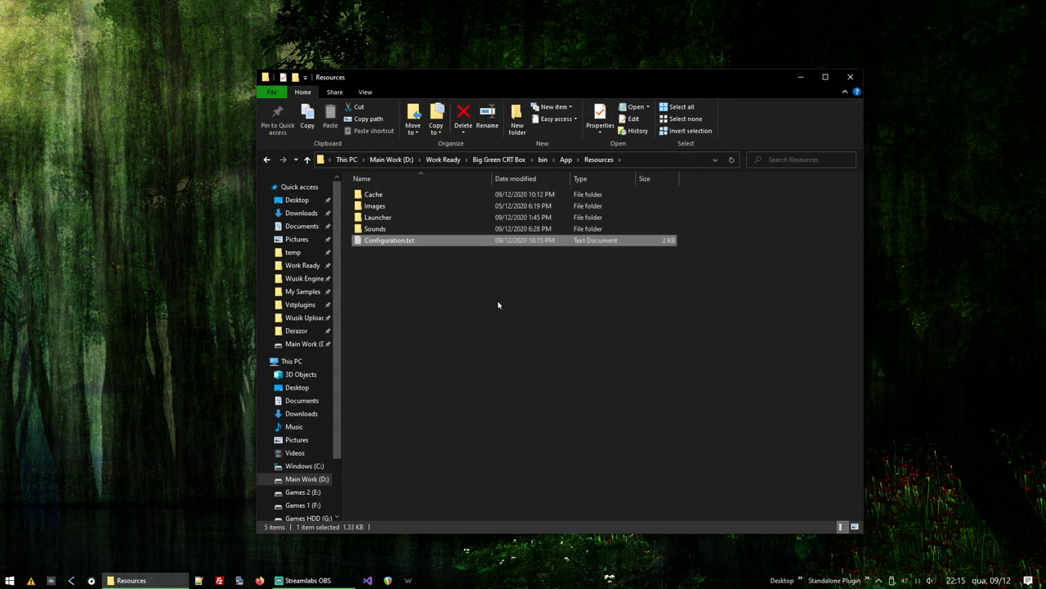
click(307, 159)
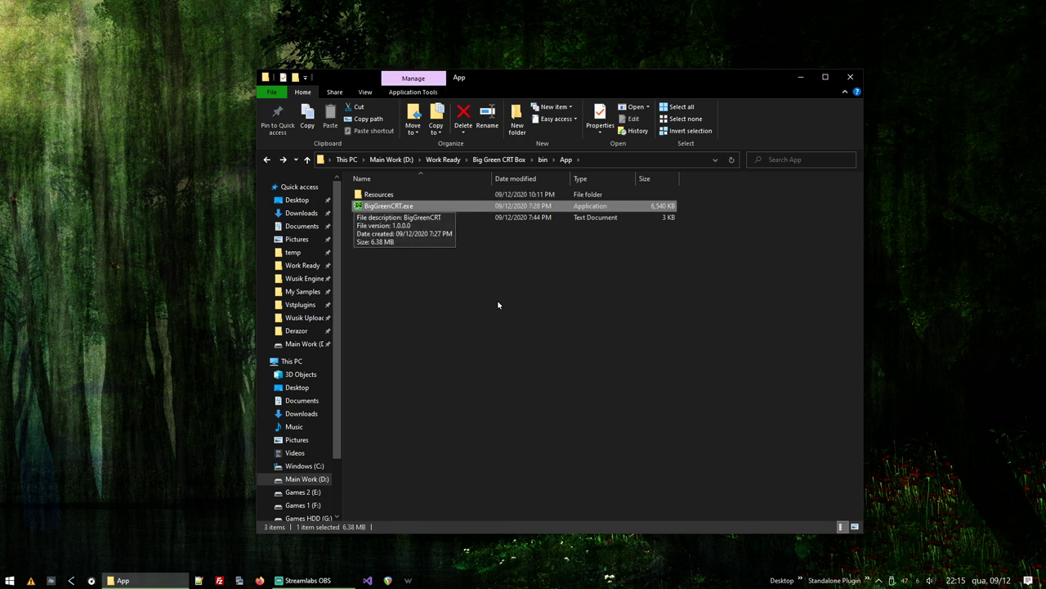
mouse_move(499, 305)
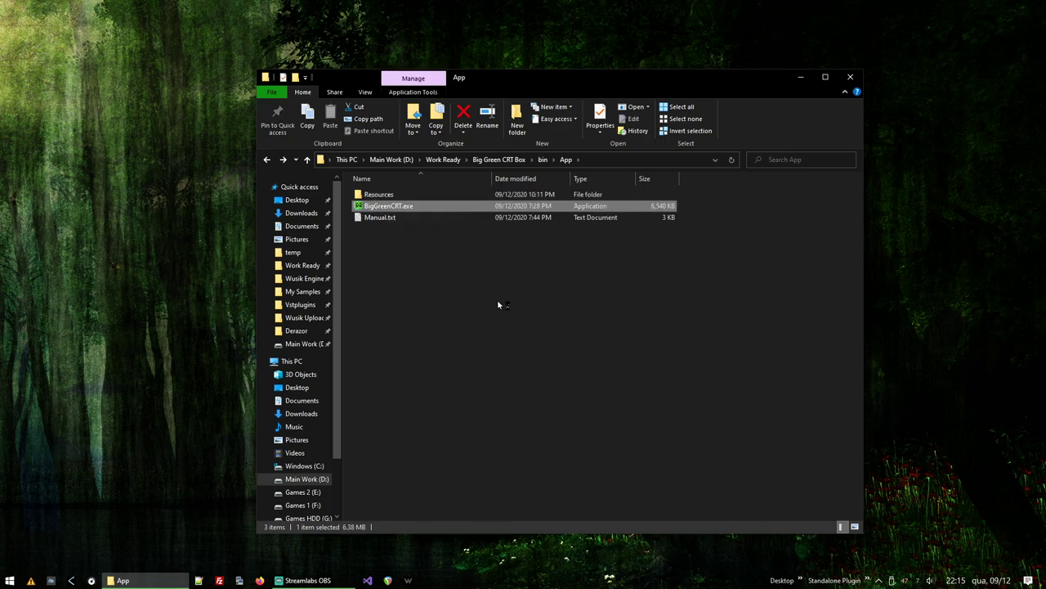
double_click(389, 205)
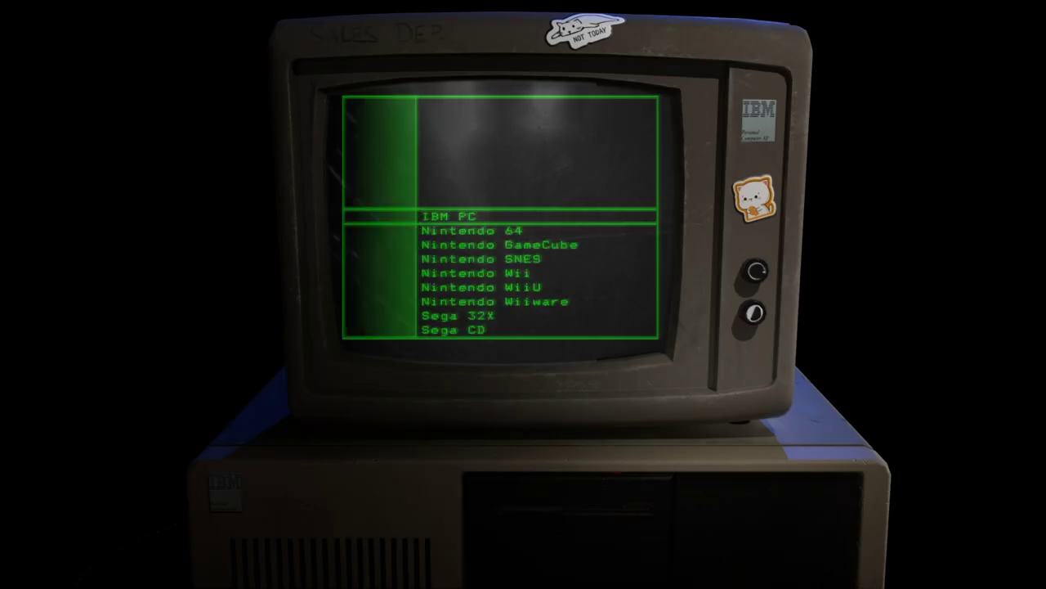
Scroll through the platform list and choose Quit from the Back/Cache/Quit menu.
scroll(down, 3)
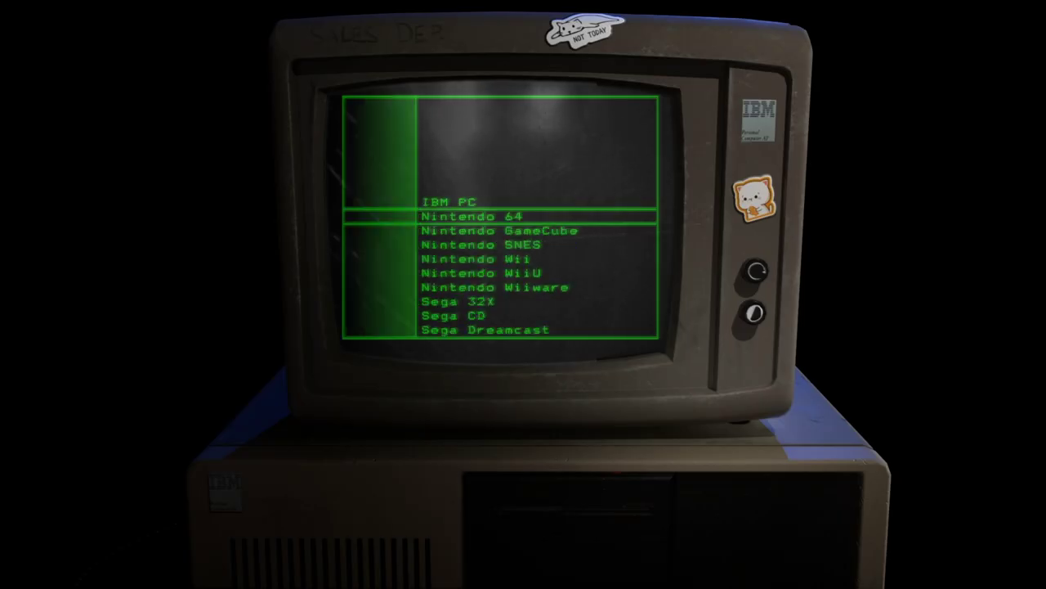
scroll(down, 3)
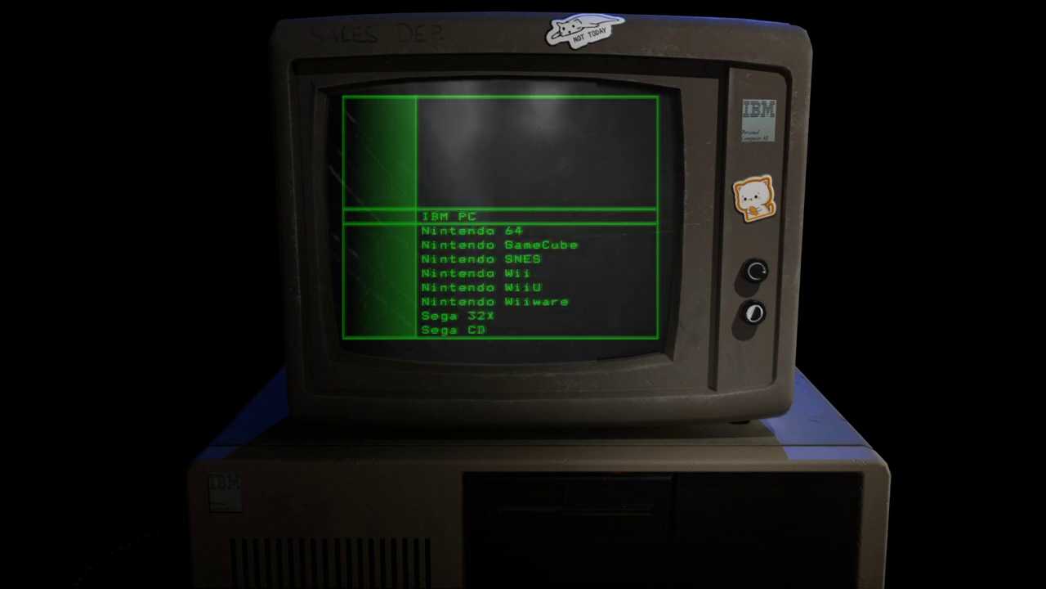
scroll(down, 3)
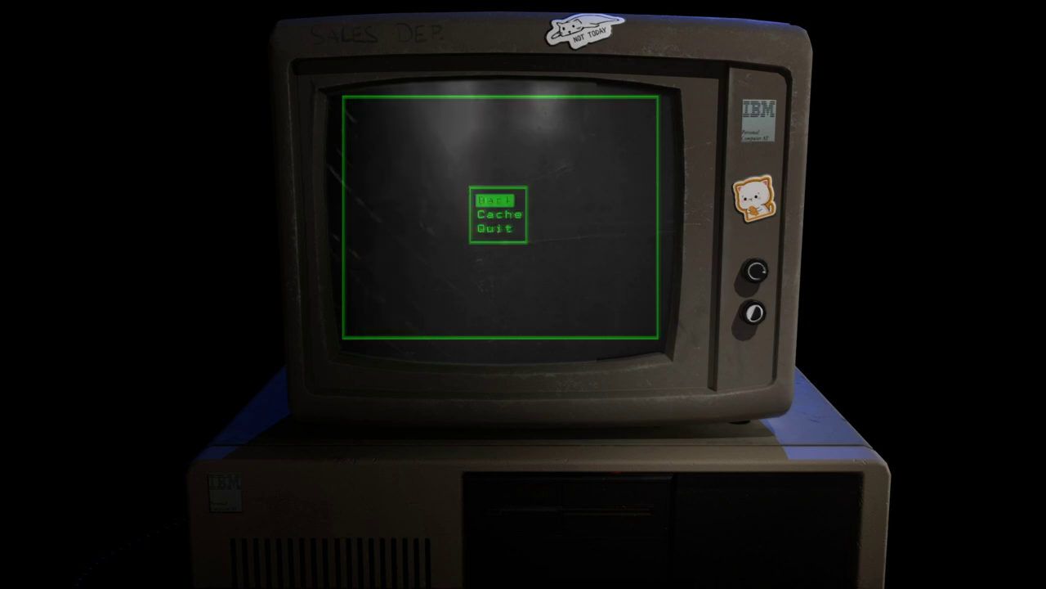
click(497, 229)
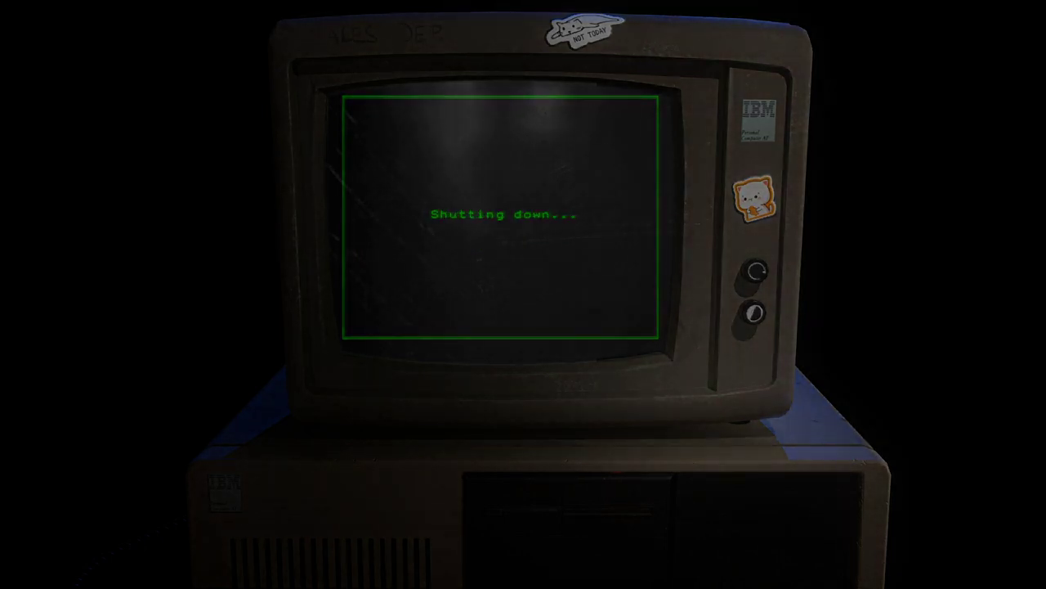